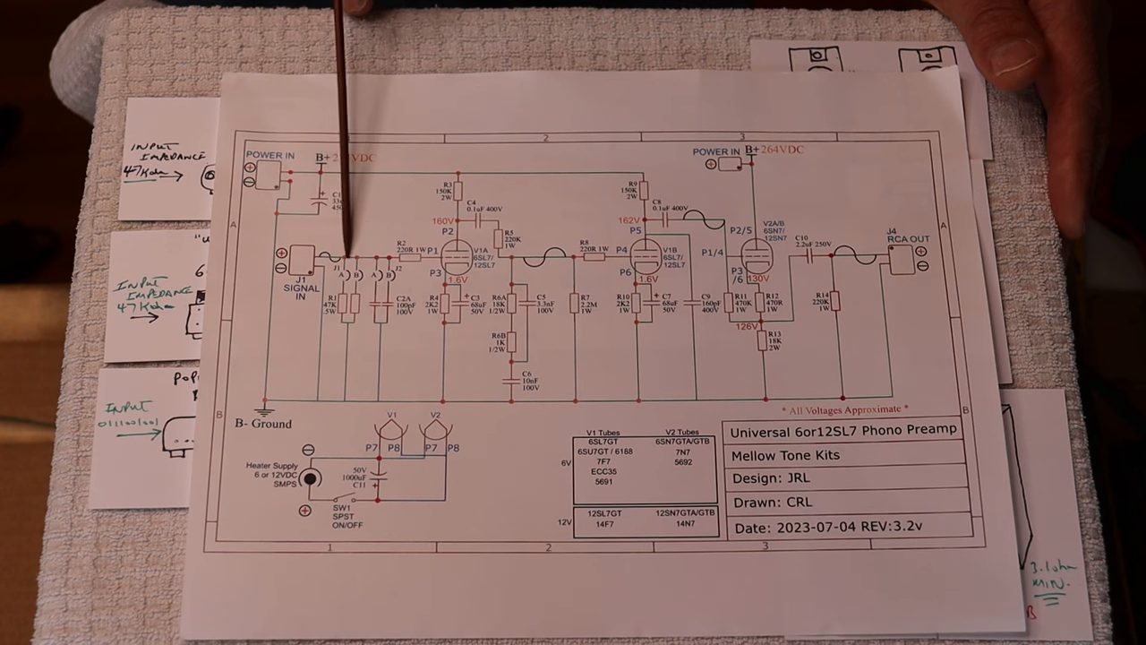
pyautogui.moveTo(385, 241)
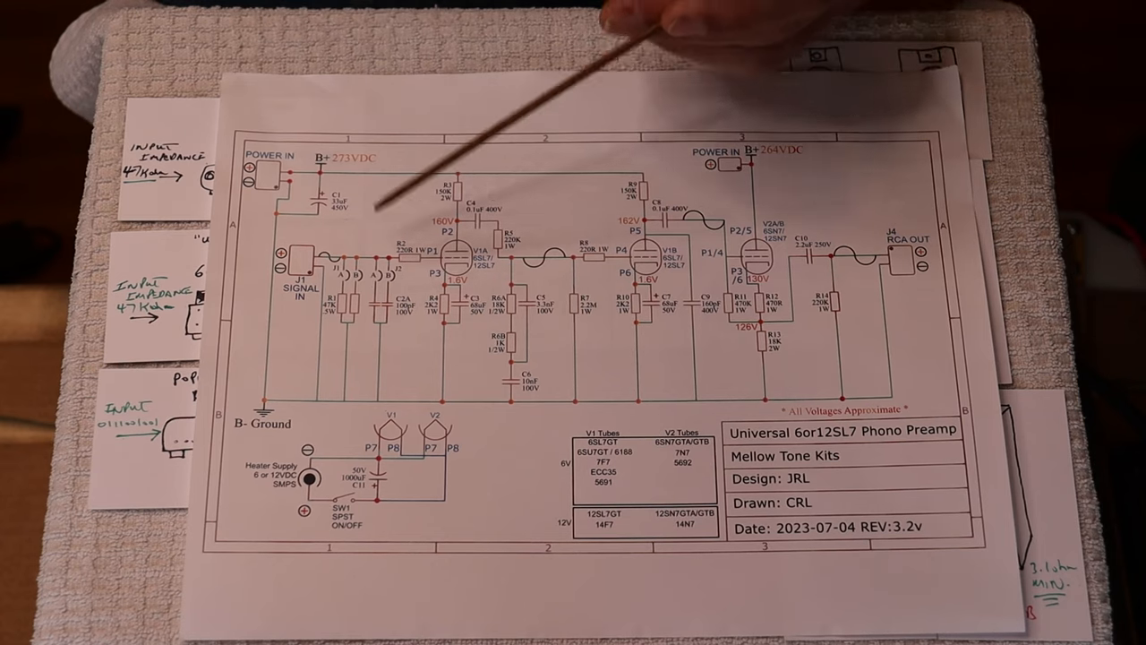
pyautogui.moveTo(376, 300)
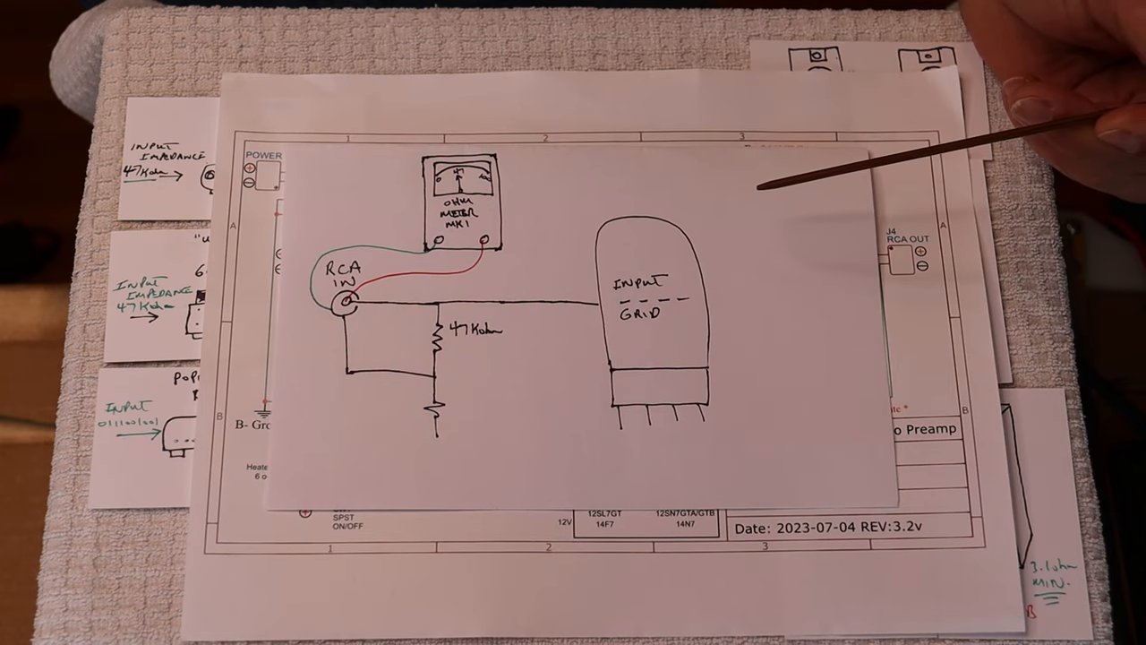
pyautogui.moveTo(707, 272)
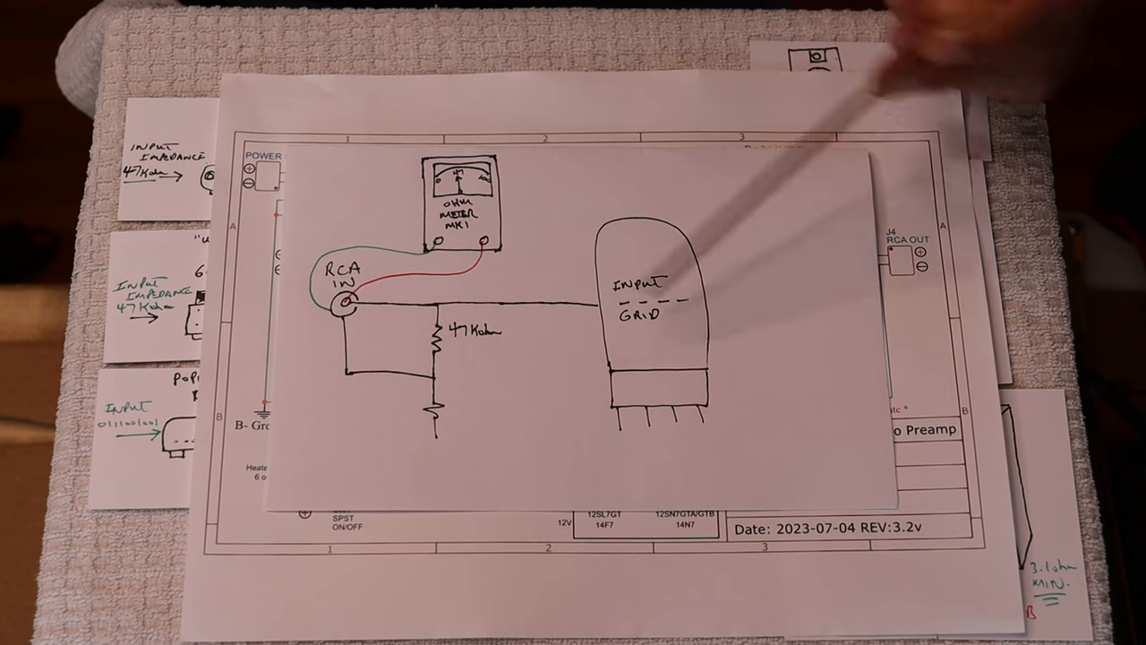
pyautogui.moveTo(582, 301)
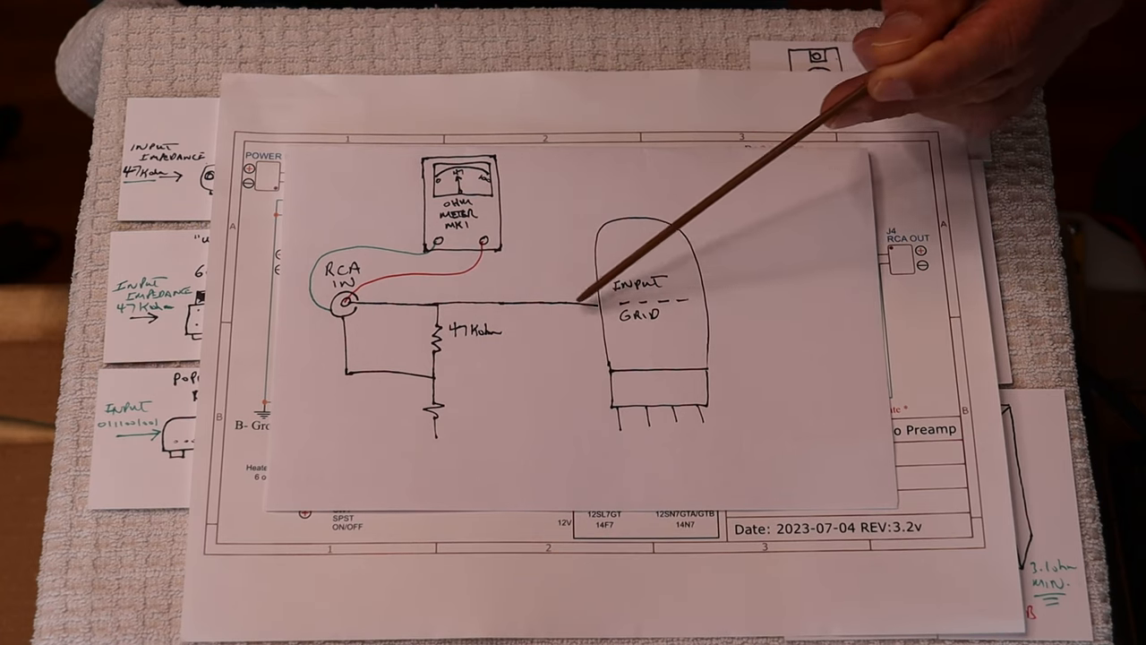